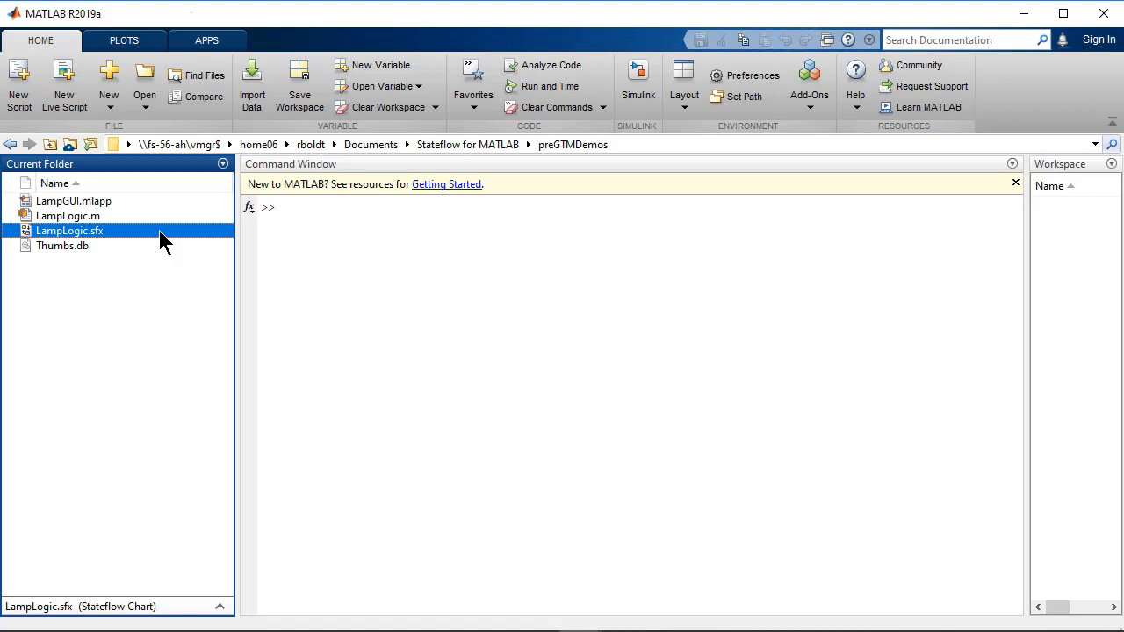
# Open LampLogic.sfx from the Current Folder in the Stateflow editor
pyautogui.doubleClick(69, 230)
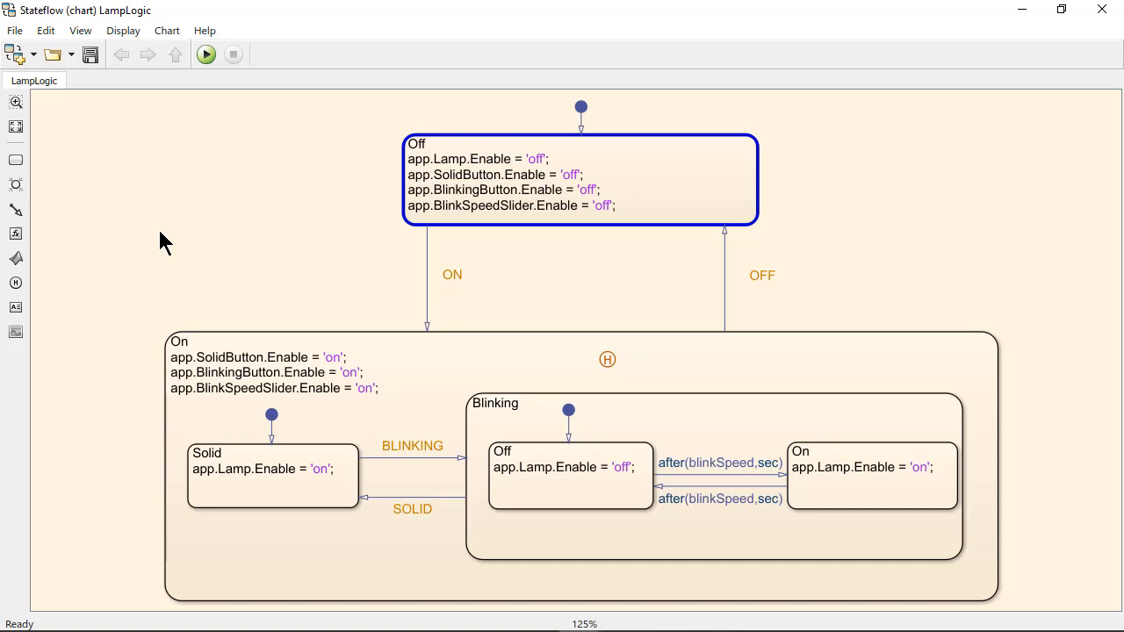
# Run the LampLogic chart, launching the Stateflow Lamp app with the chart in Off
pyautogui.click(205, 54)
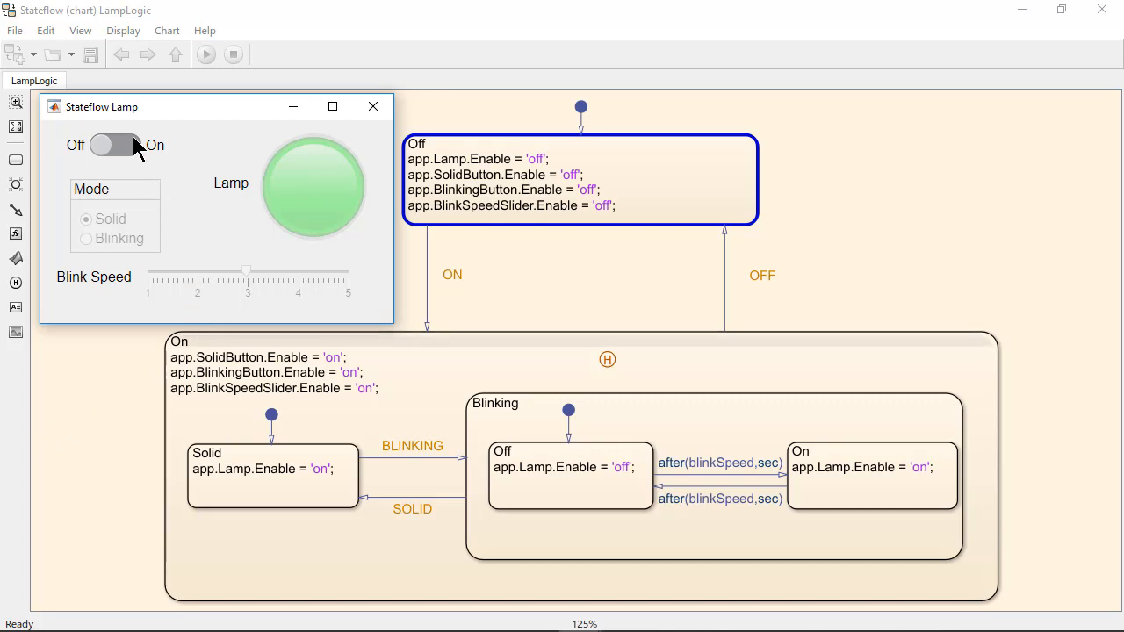
# Flip the Lamp app's Off/On switch to On, activating the On state's Solid substate
pyautogui.click(114, 145)
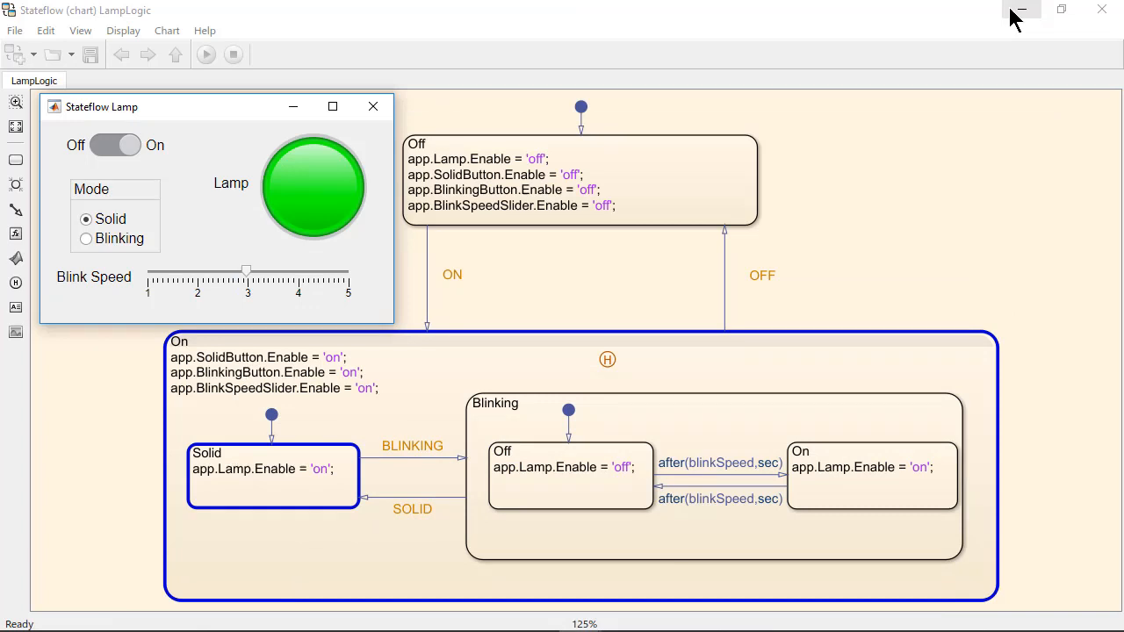
pyautogui.moveTo(1021, 9)
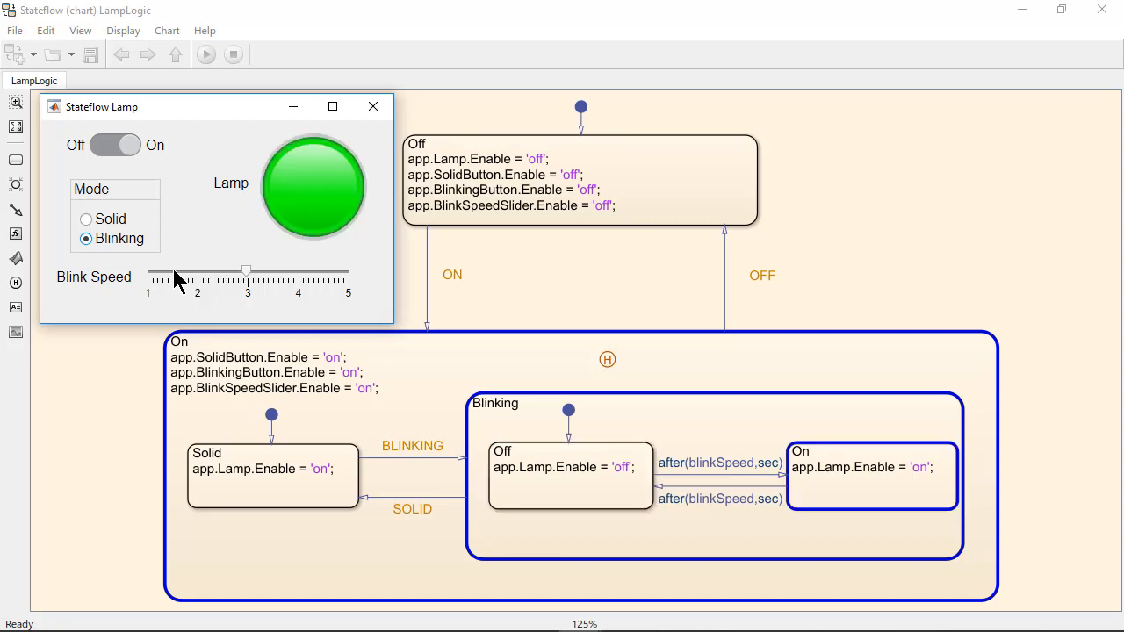
# Lower the Blink Speed slider to about 1.5, then raise it to about 4
pyautogui.moveTo(246, 271); pyautogui.dragTo(173, 271)
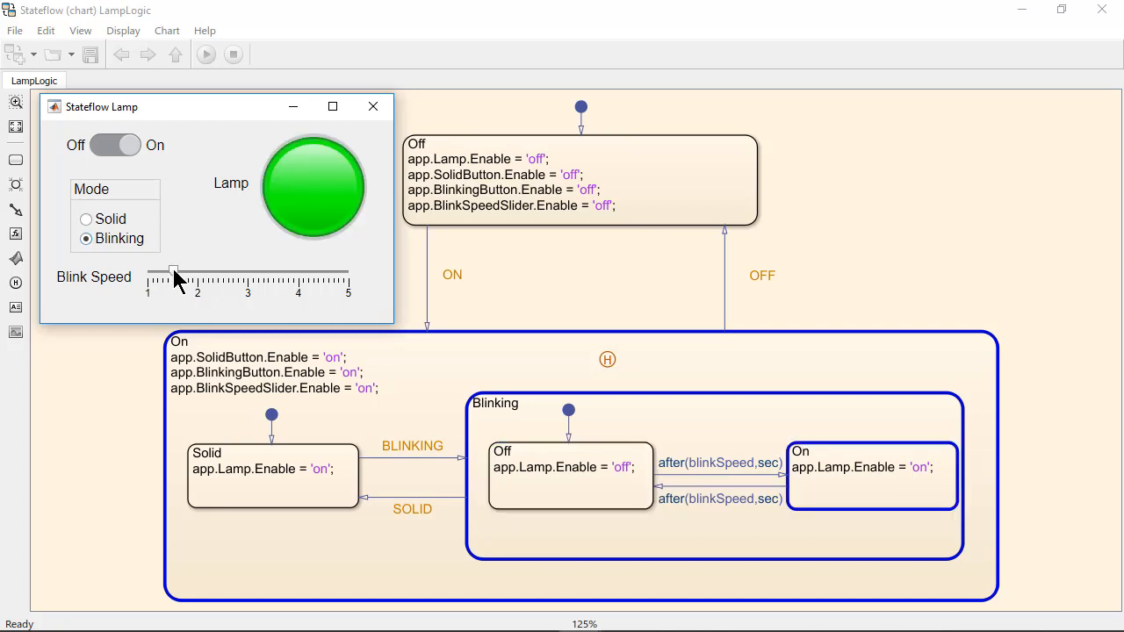
pyautogui.moveTo(174, 273); pyautogui.dragTo(301, 273)
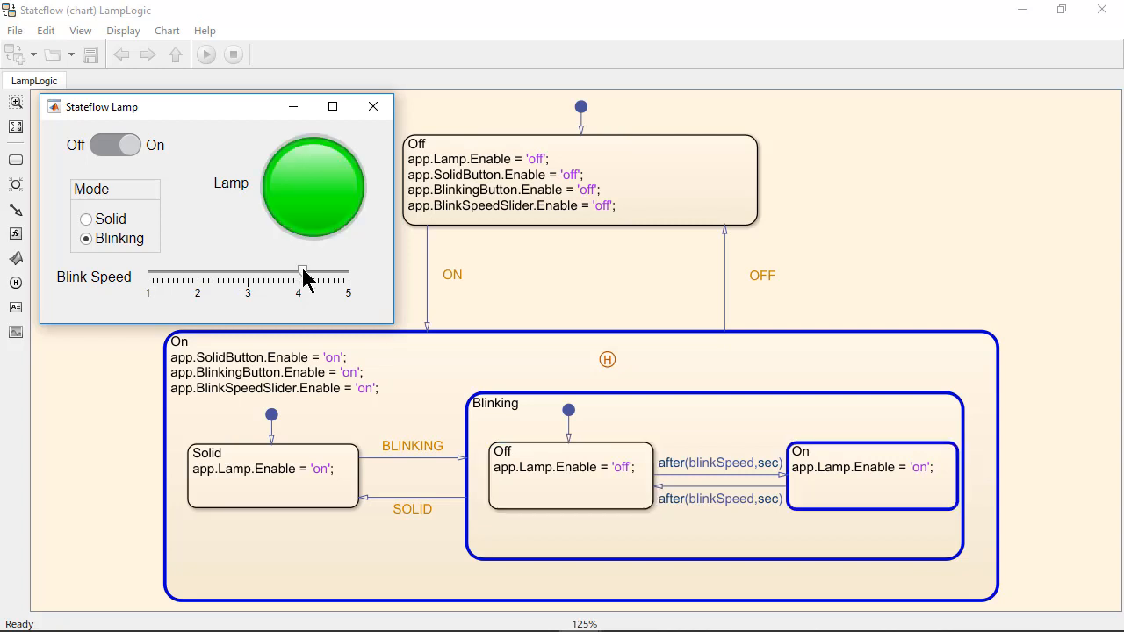